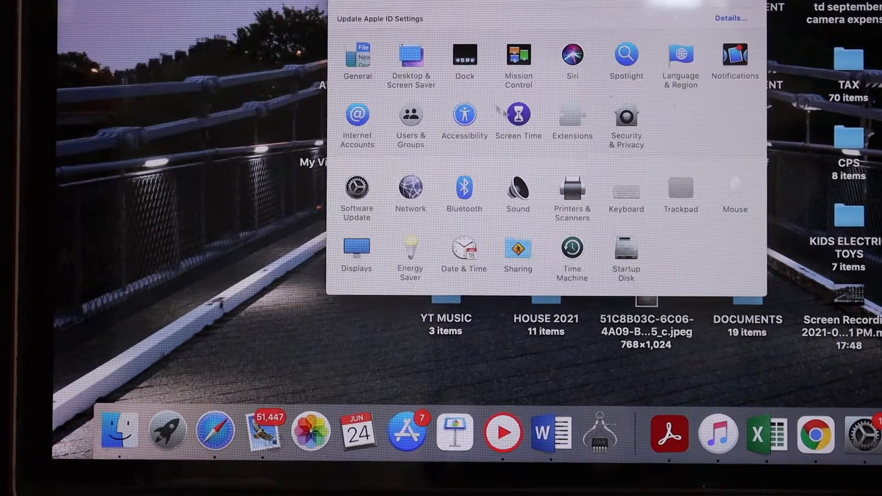
Add the Canon MG3600 series USB multifunction printer using AirPrint in Printers & Scanners.
left_click(573, 189)
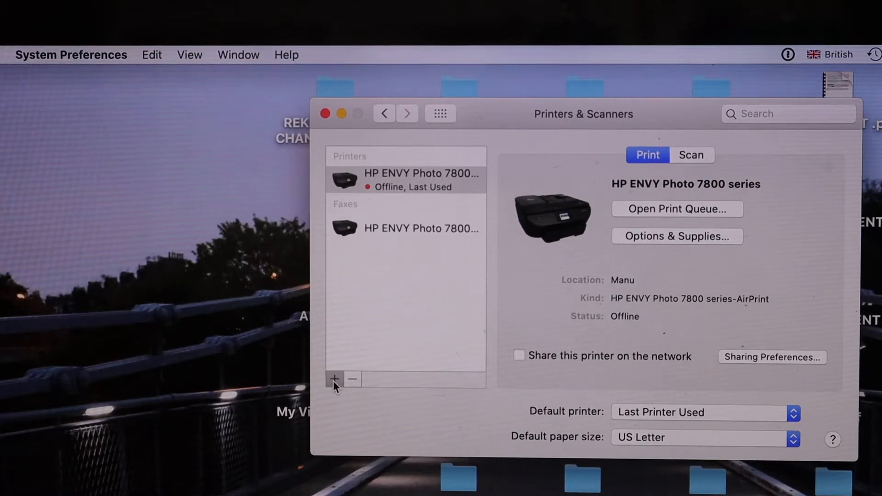
left_click(334, 379)
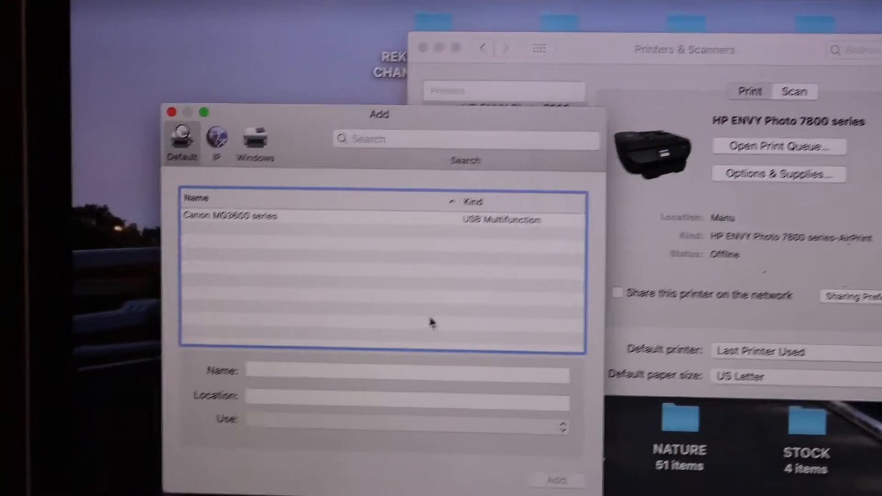
left_click(252, 237)
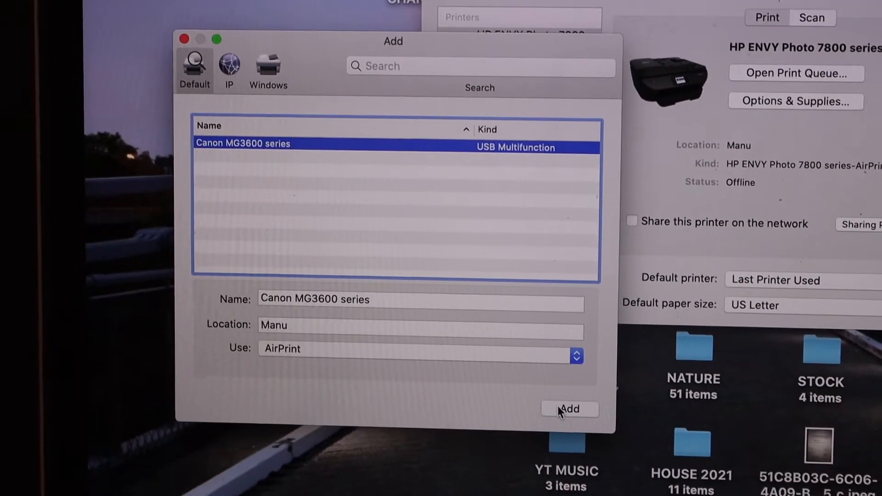
left_click(569, 409)
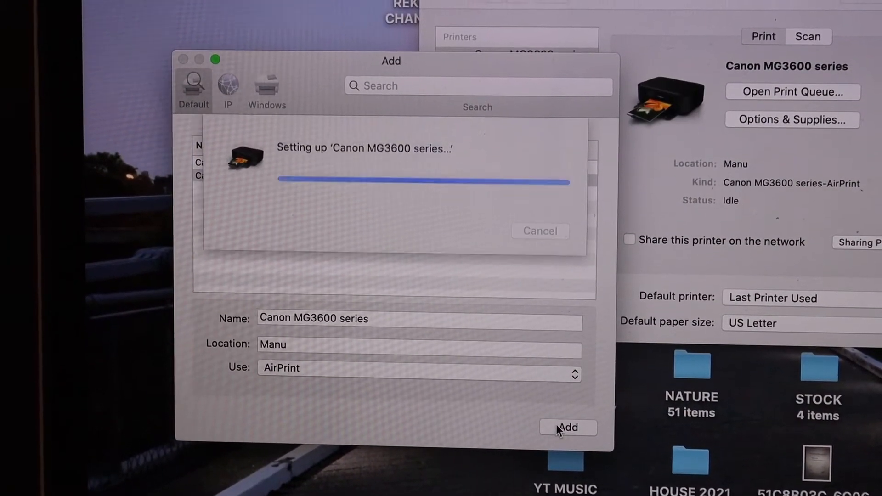
left_click(568, 427)
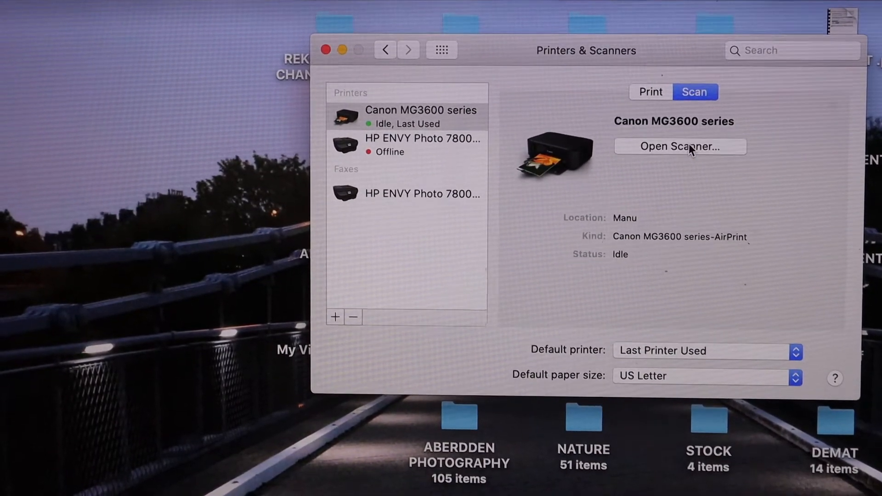
Open the Canon MG3600 series scanner window and start an overview scan.
left_click(680, 146)
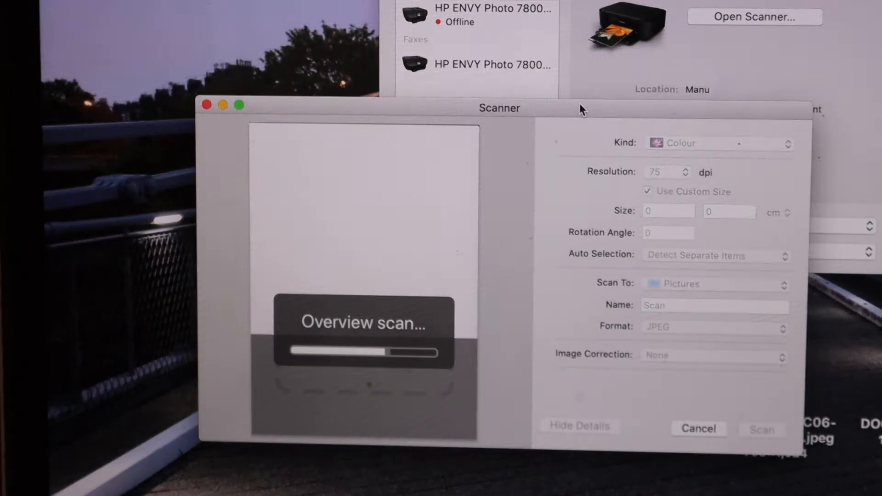
left_click(211, 440)
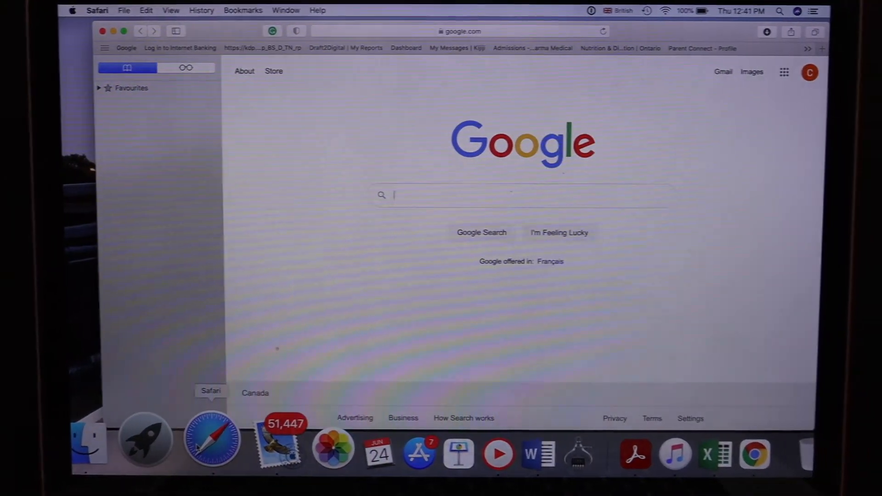
Search Google for 'canon ij setup' and go to the Canon Official Manuals welcome page.
type("canon ij")
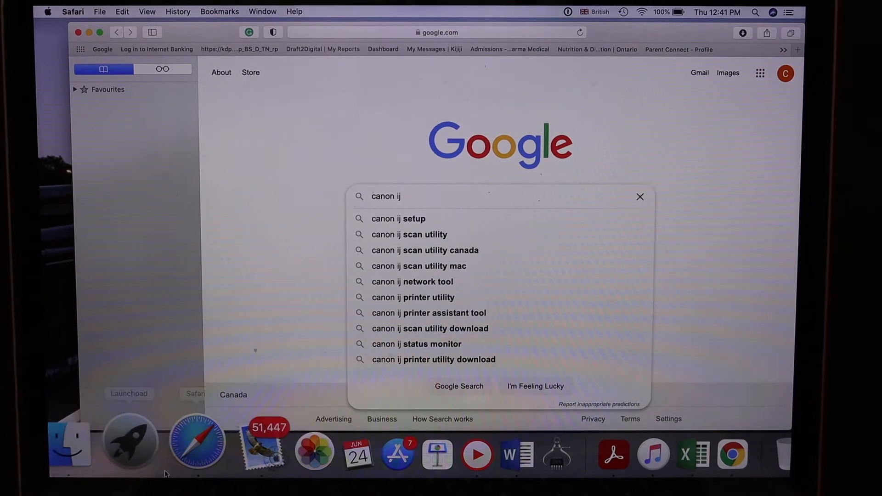
left_click(398, 218)
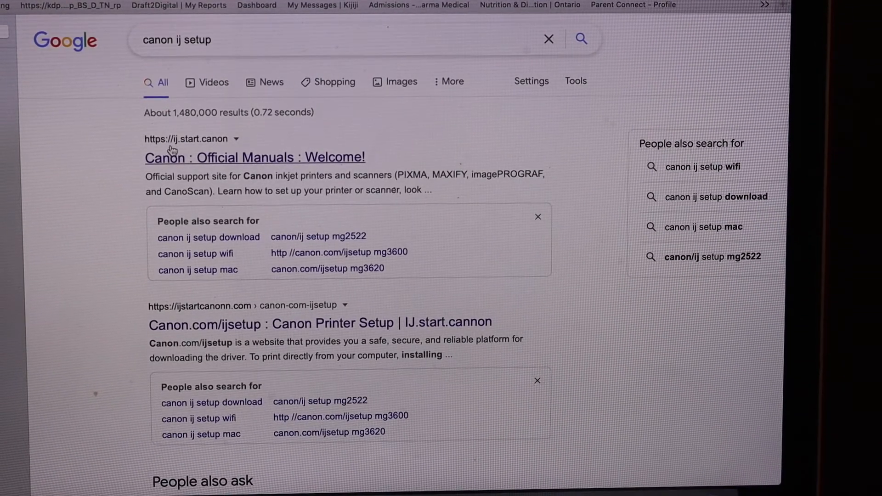
mouse_move(250, 164)
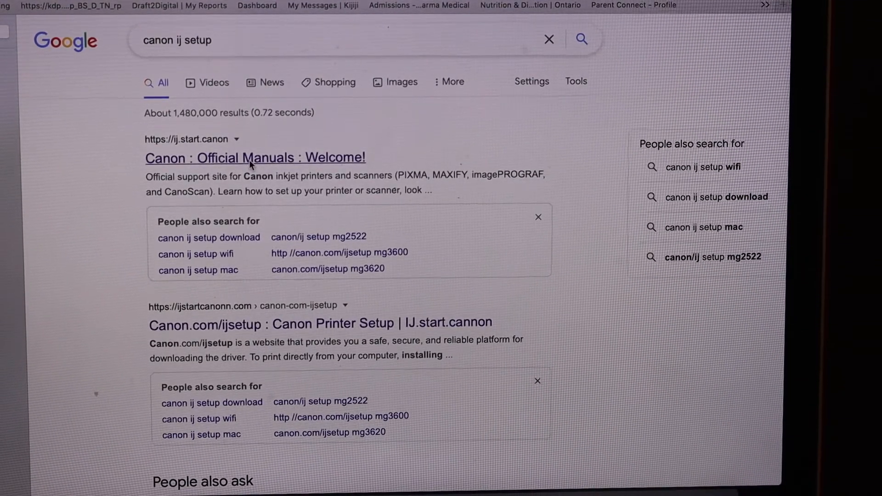
left_click(254, 157)
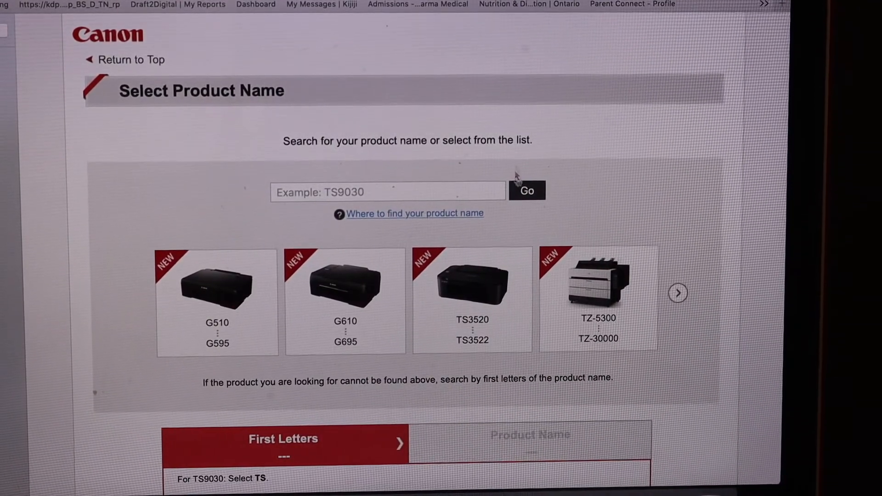
Find the MG3600 series by product name 'mg36' and download its setup for macOS 10.14–OS X 10.10.
left_click(386, 191)
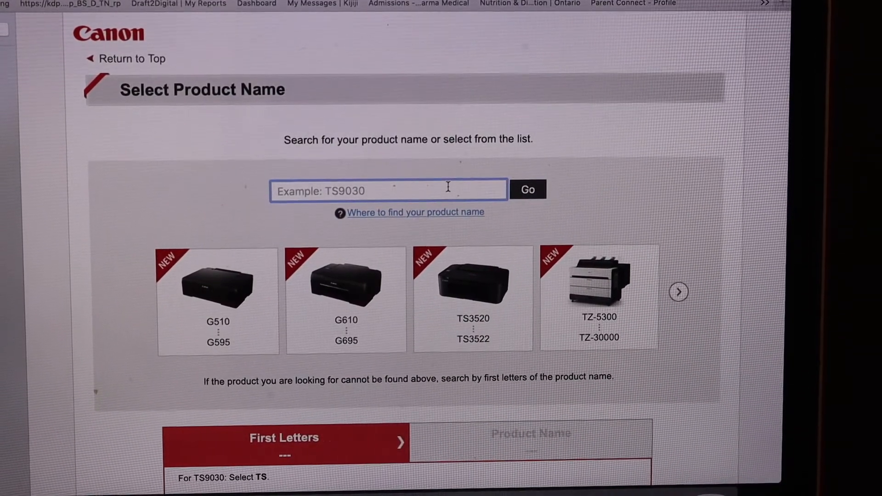
type("mg")
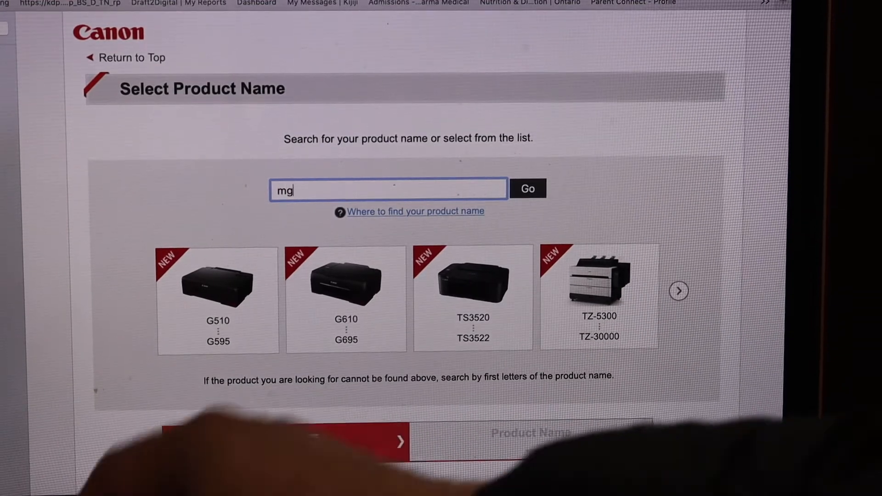
type("36")
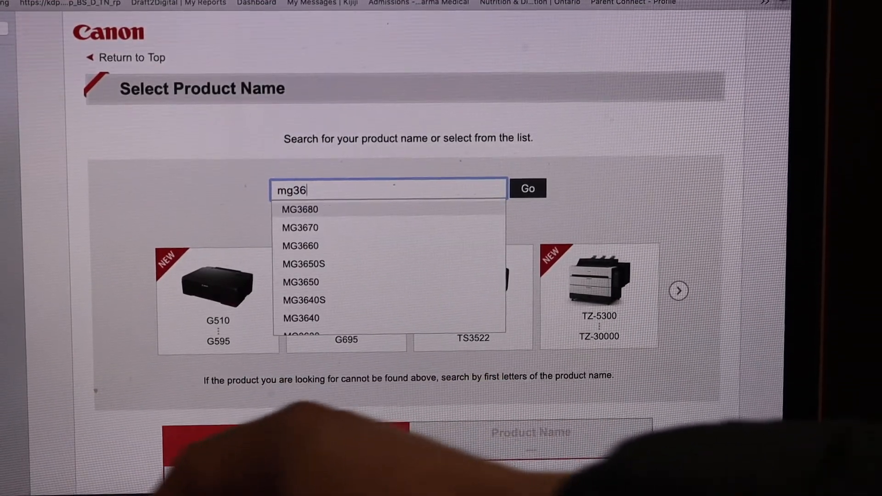
left_click(301, 246)
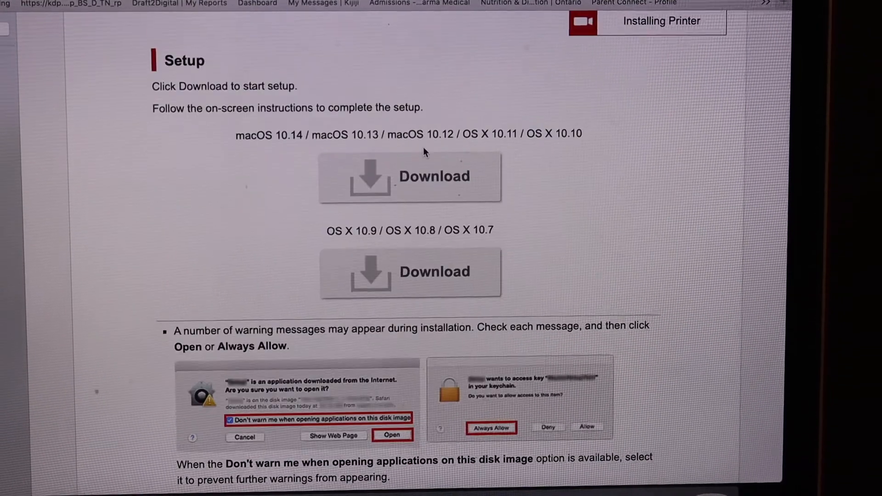
mouse_move(407, 193)
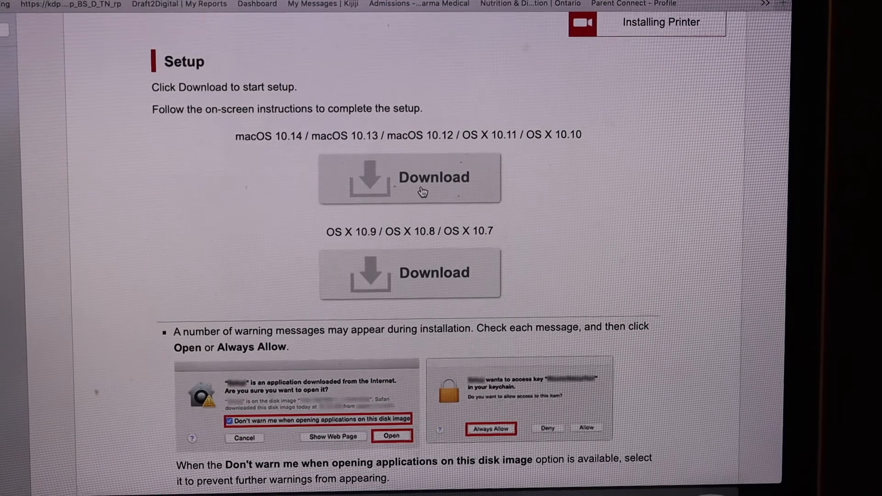
left_click(409, 178)
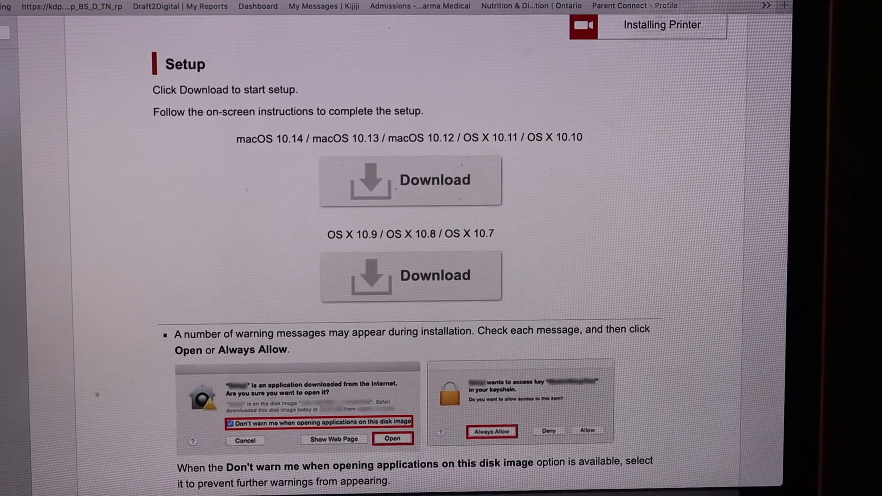
left_click(765, 6)
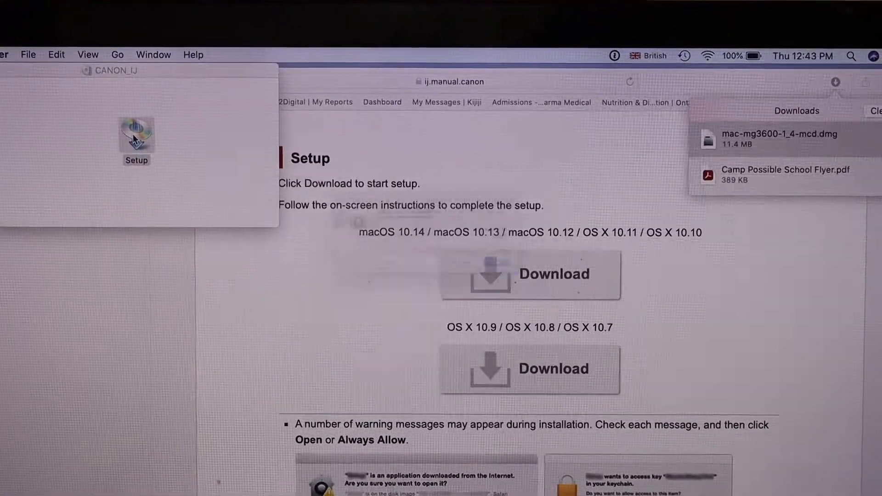
Launch the downloaded Canon Setup app, allowing it to open and passing the helper-tool notice.
double_click(137, 132)
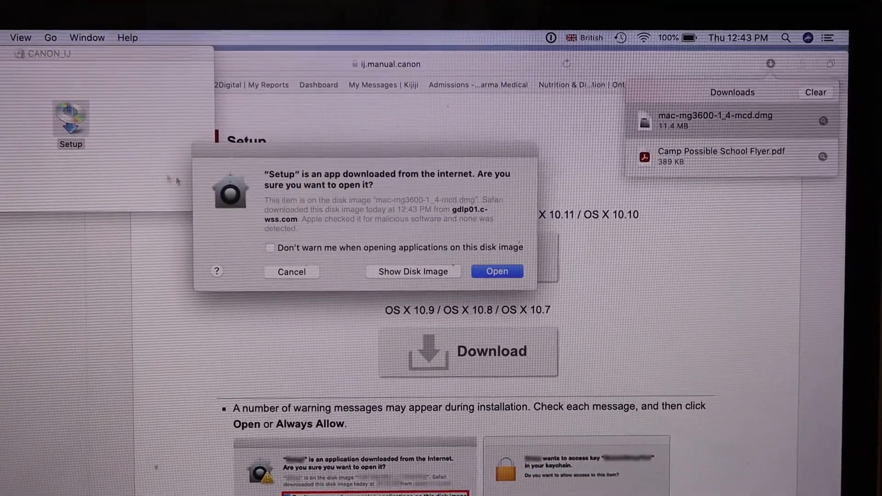
left_click(496, 271)
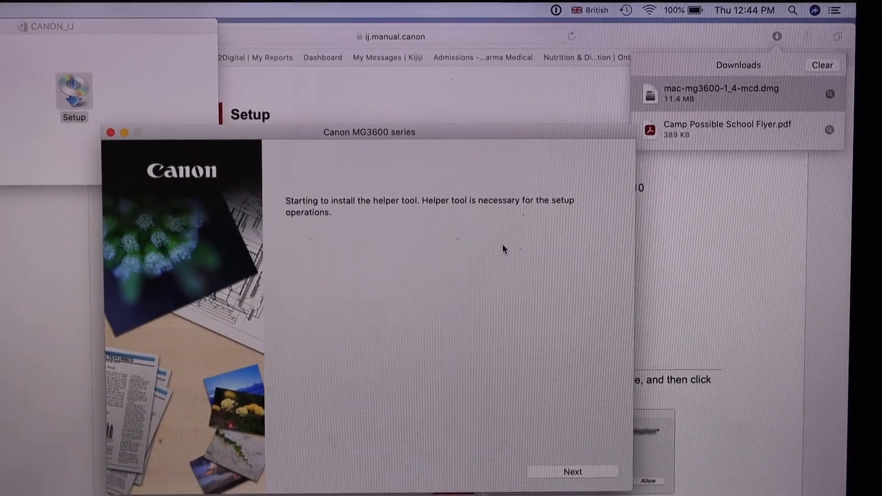
scroll("down", 3)
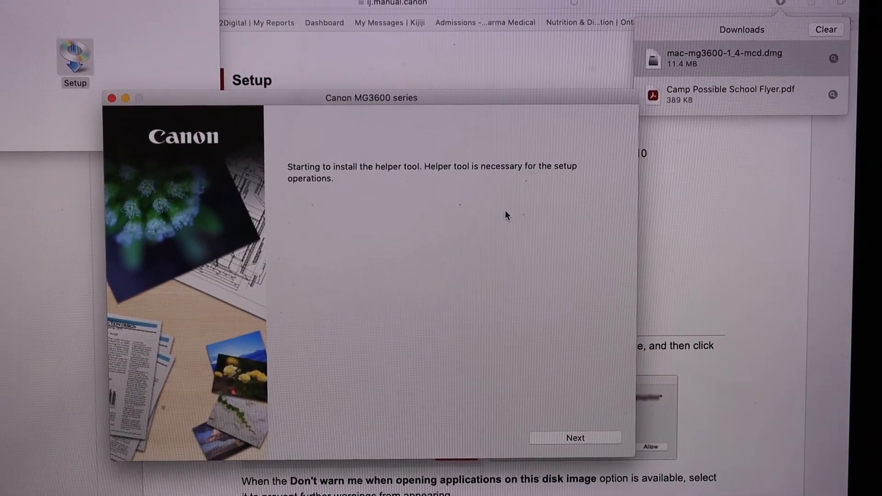
left_click(575, 438)
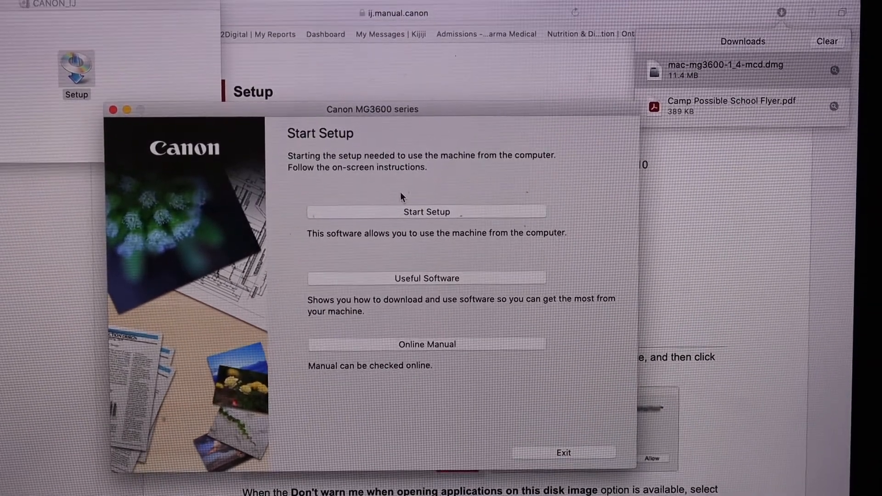
Start the printer setup and continue past the Before You Continue security notes.
left_click(426, 212)
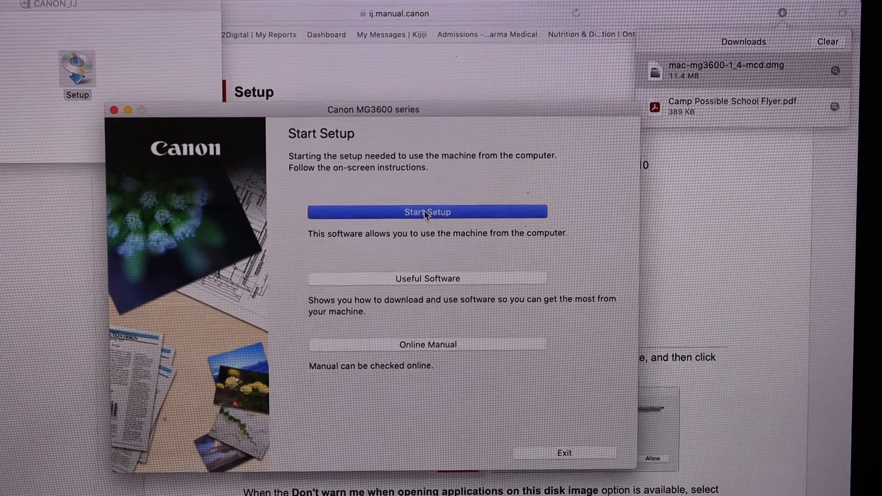
left_click(427, 212)
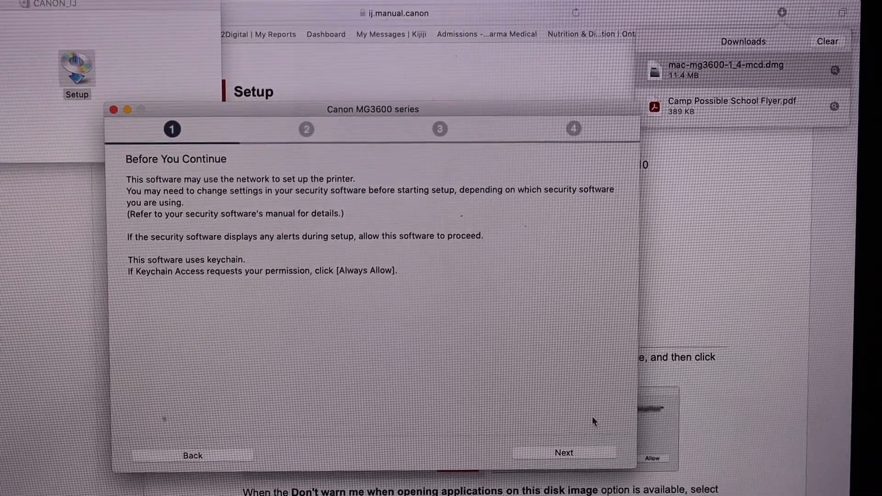
left_click(564, 453)
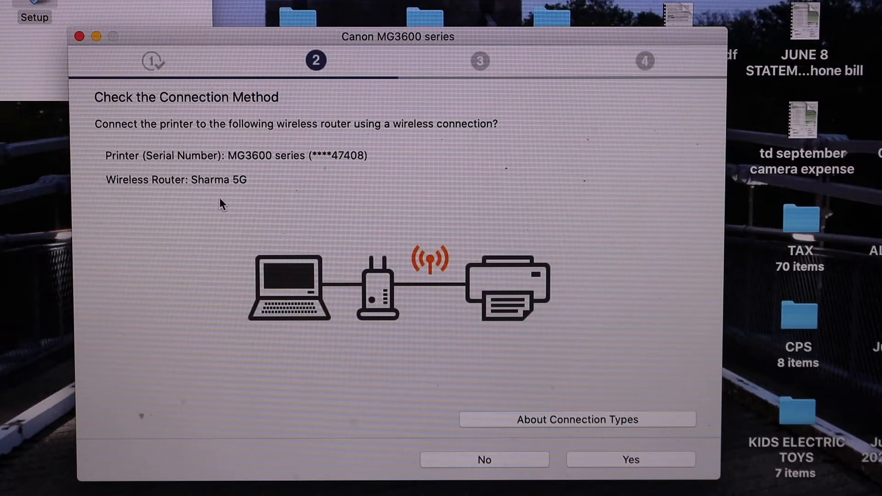
mouse_move(219, 194)
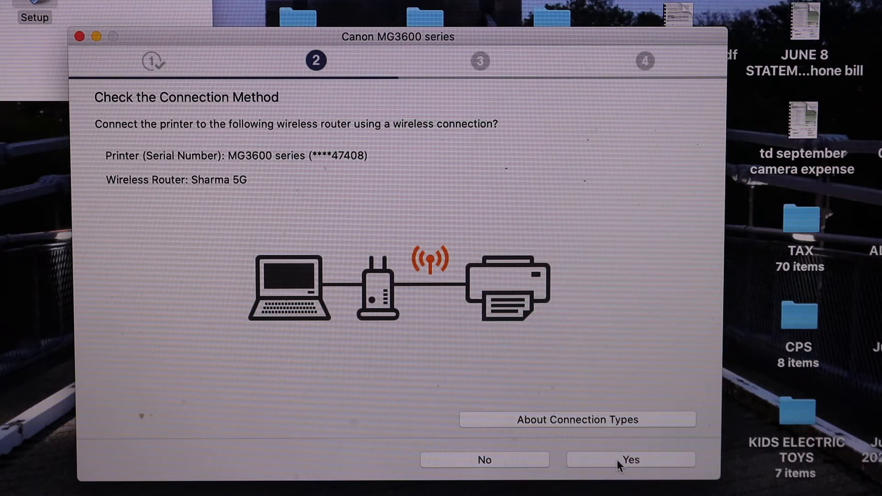
Confirm connecting the printer wirelessly to the router and continue once connection completes.
left_click(630, 460)
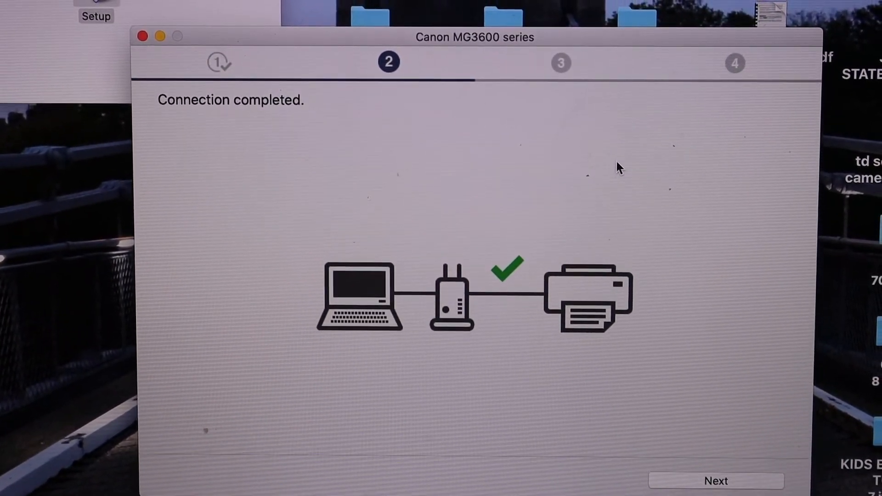
left_click(716, 481)
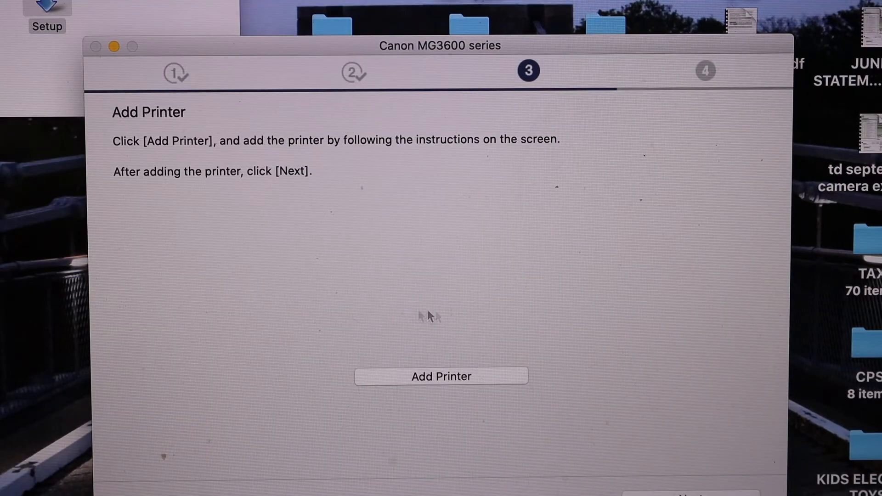
mouse_move(466, 361)
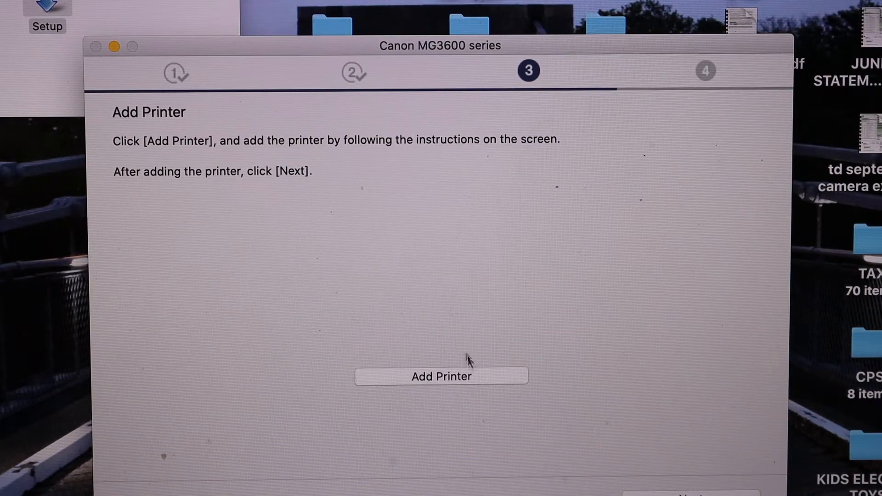
mouse_move(441, 391)
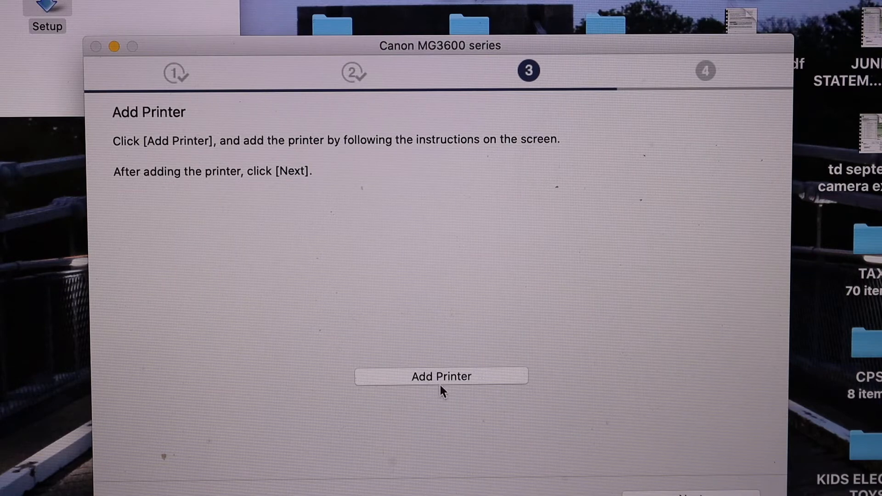
Add the found Canon MG3600 series as a Secure AirPrint printer and continue the setup.
left_click(440, 376)
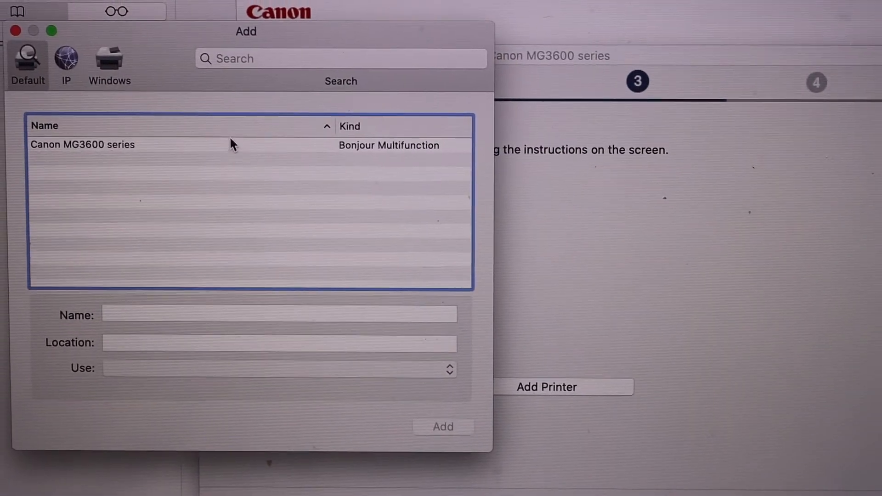
left_click(82, 145)
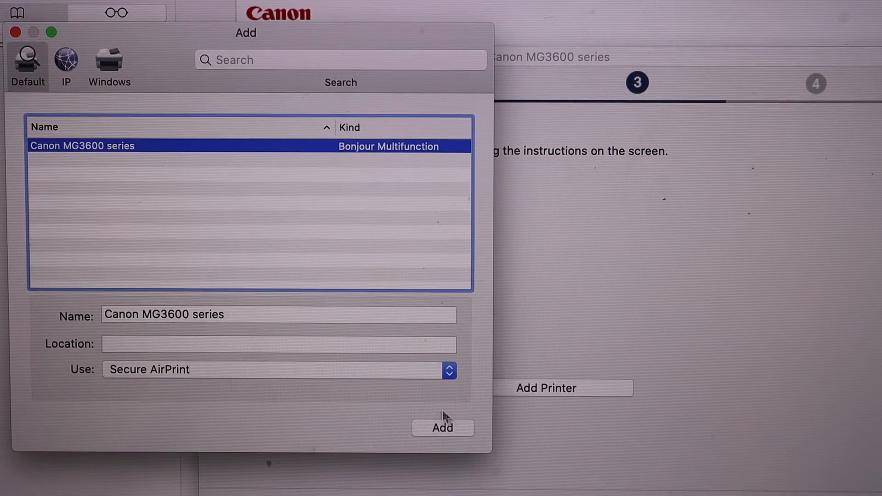
left_click(442, 427)
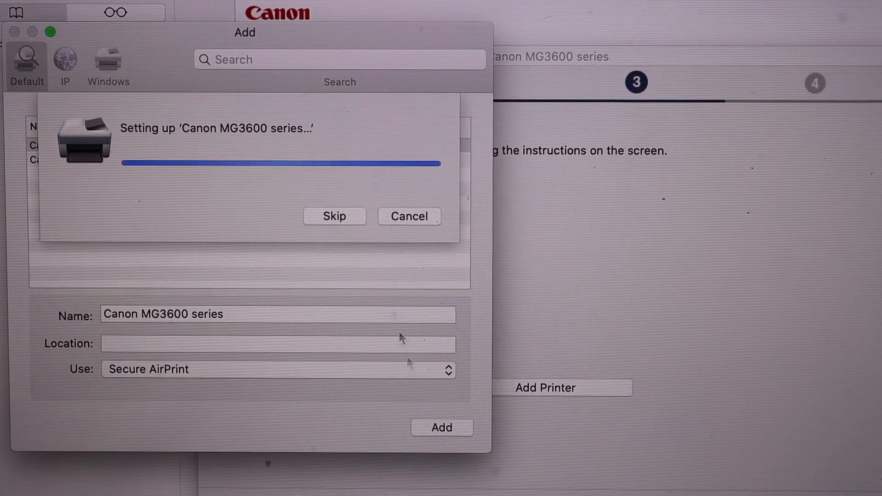
left_click(334, 216)
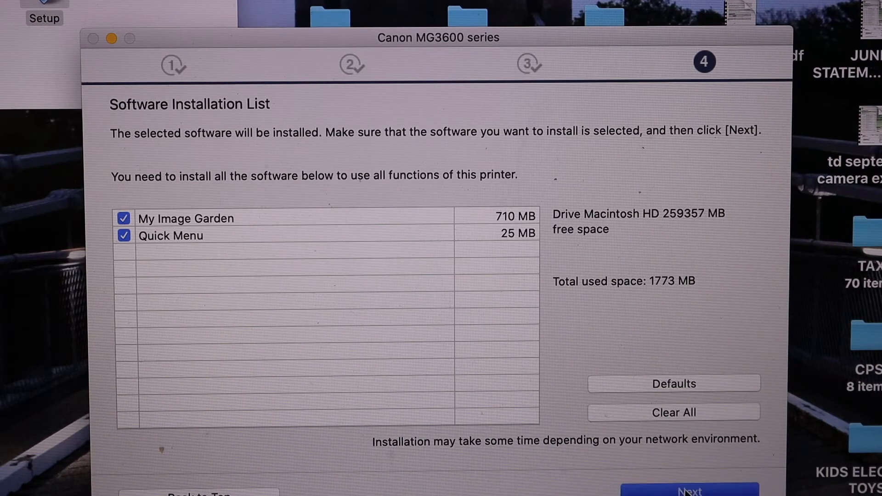
Begin installing the checked My Image Garden and Quick Menu software.
left_click(689, 489)
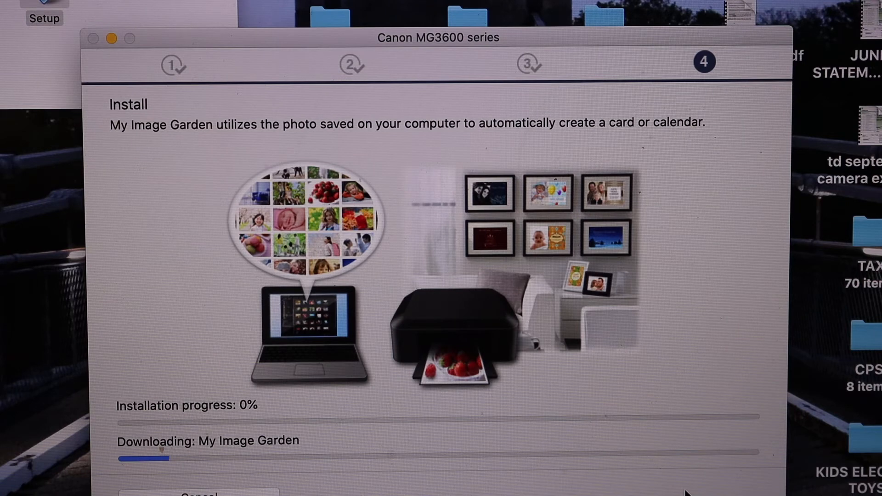